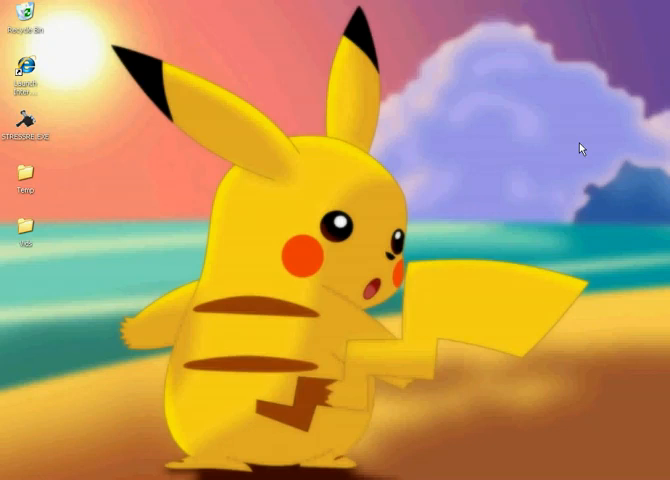
mouse_move(495, 220)
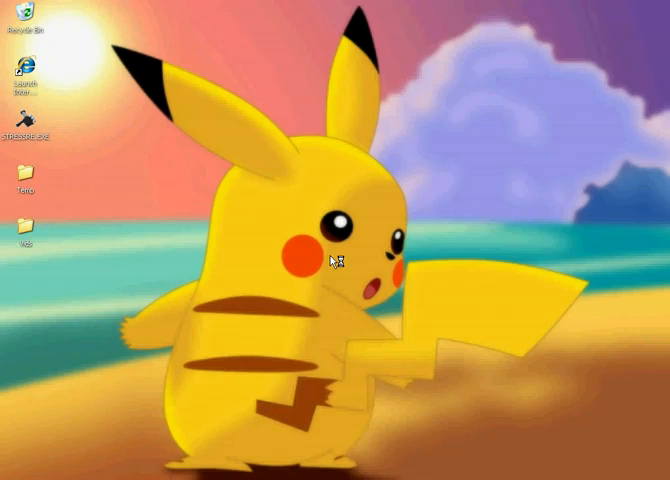
mouse_move(236, 308)
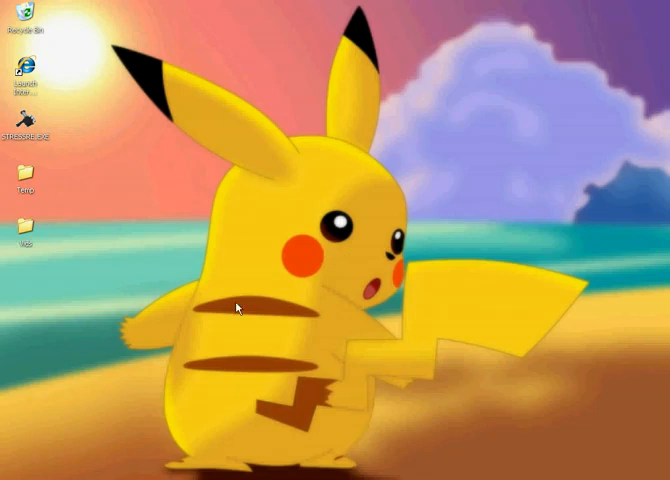
mouse_move(224, 188)
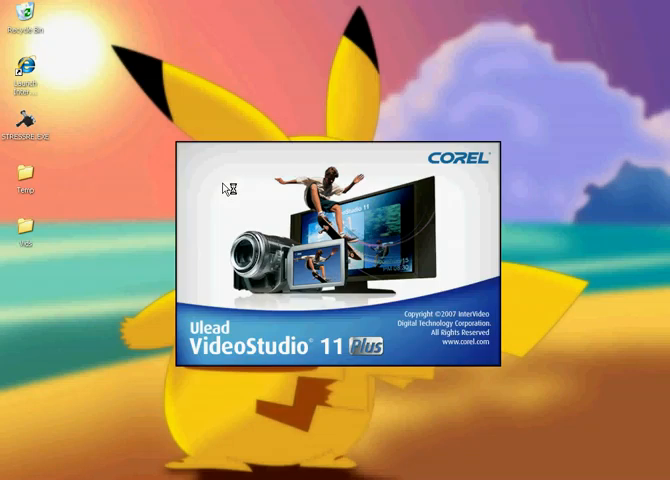
mouse_move(471, 220)
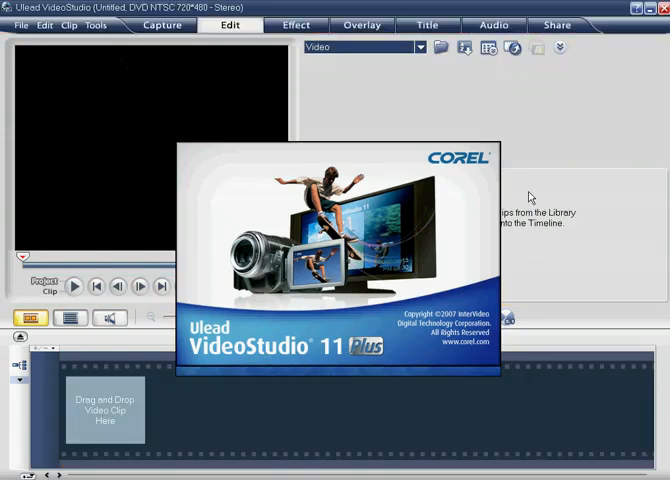
mouse_move(549, 169)
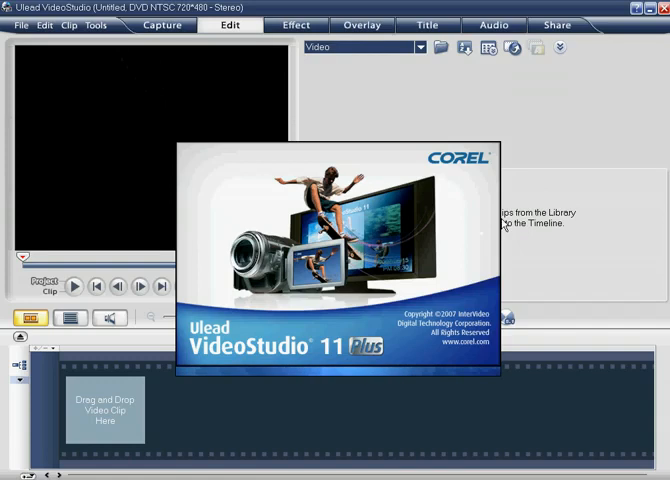
mouse_move(522, 186)
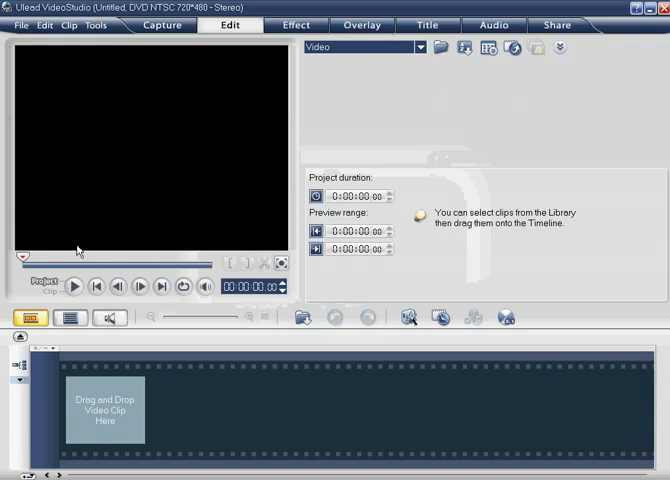
mouse_move(331, 147)
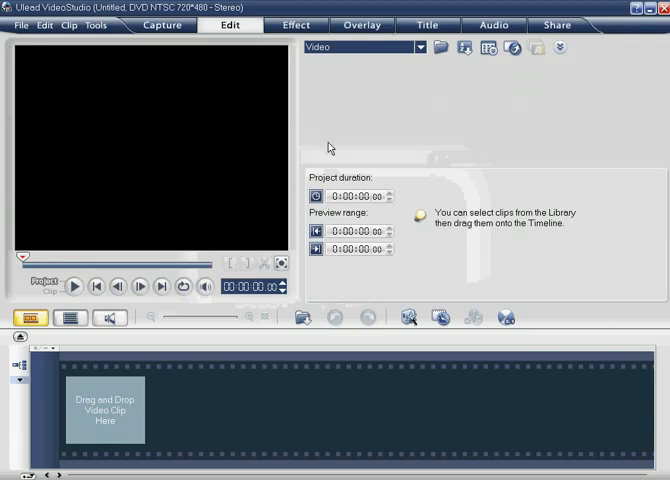
mouse_move(390, 113)
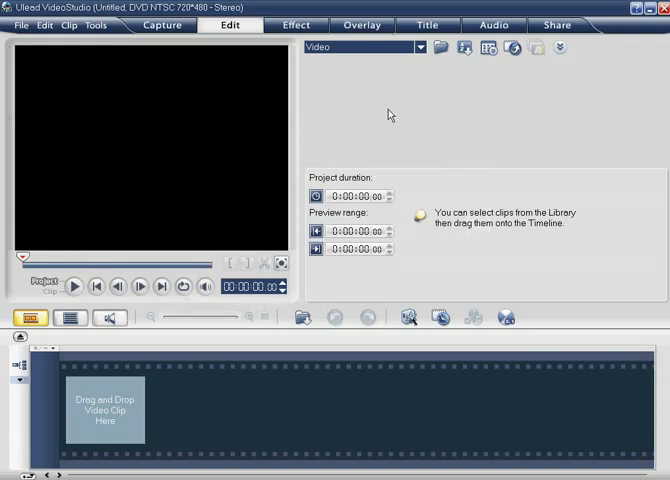
mouse_move(70, 158)
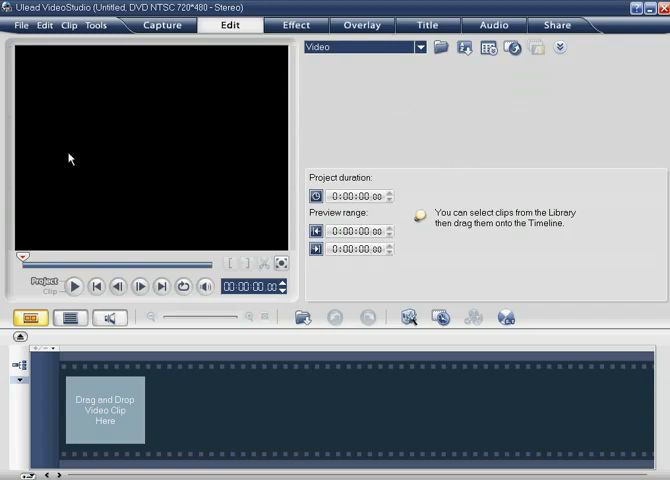
mouse_move(445, 93)
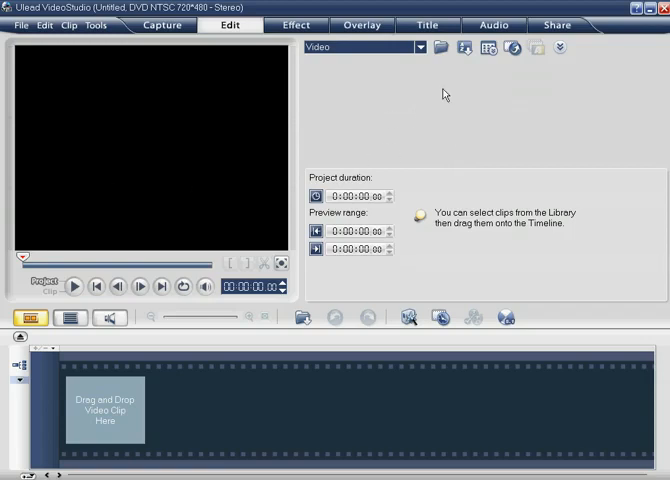
mouse_move(511, 99)
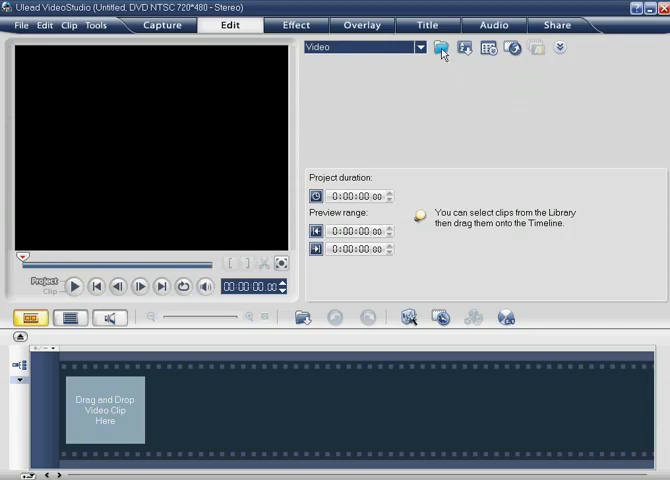
Import Nickelback - Animals Drums.wmv and animals guitar one.wmv from the Vids folder into the library.
left_click(441, 48)
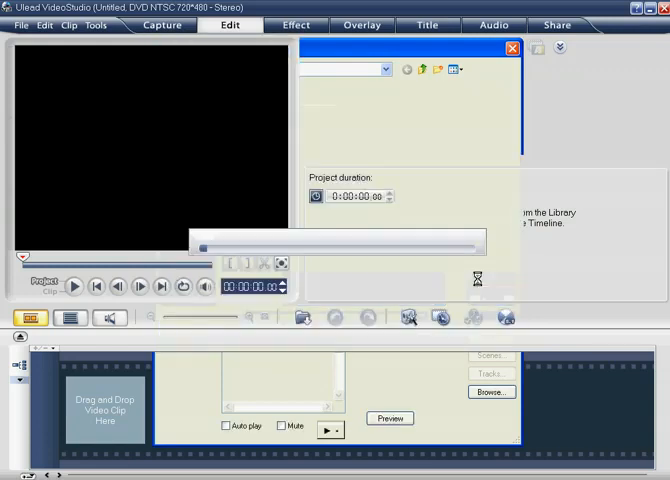
left_click(511, 48)
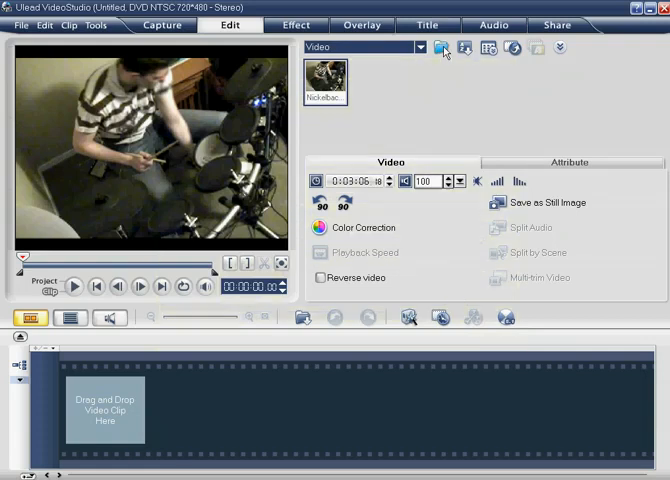
left_click(440, 48)
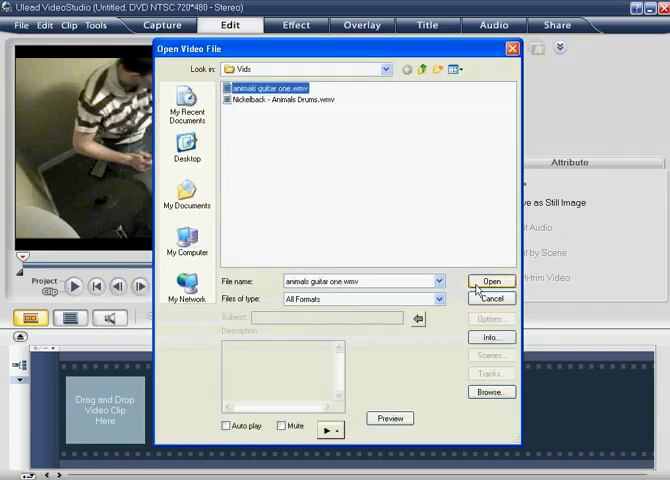
left_click(489, 281)
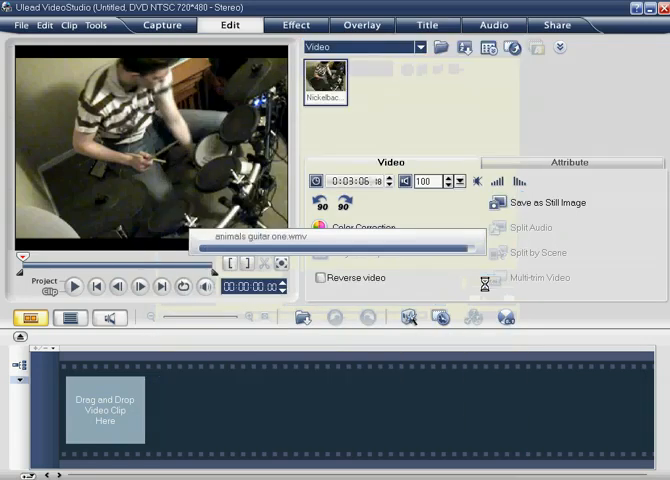
left_click(370, 80)
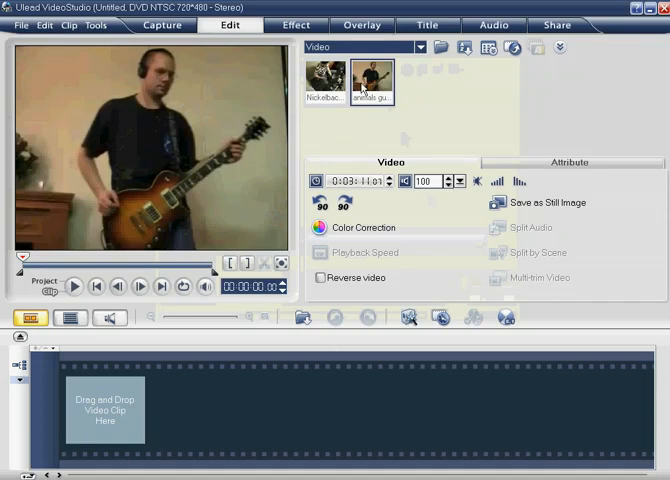
mouse_move(405, 247)
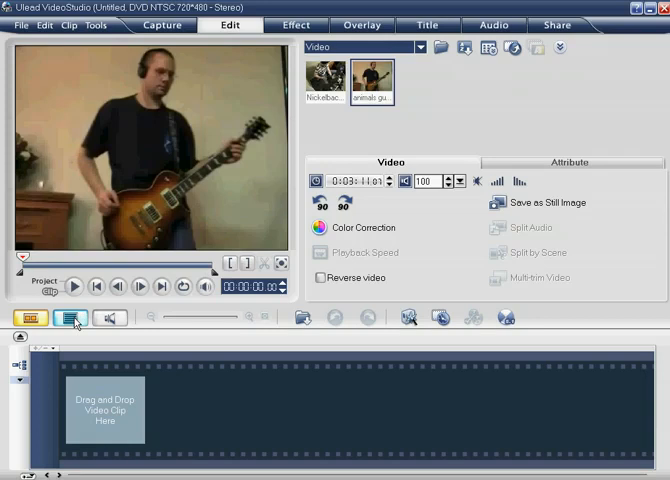
Switch to Timeline View and enable Overlay Track #2 in the Track Manager.
left_click(70, 317)
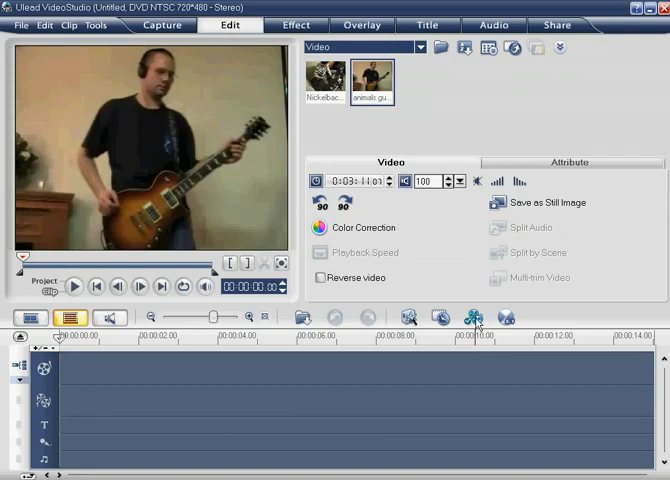
left_click(475, 318)
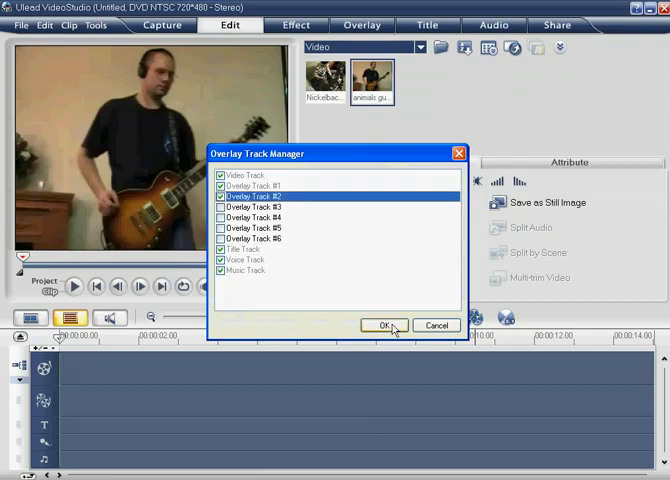
left_click(380, 325)
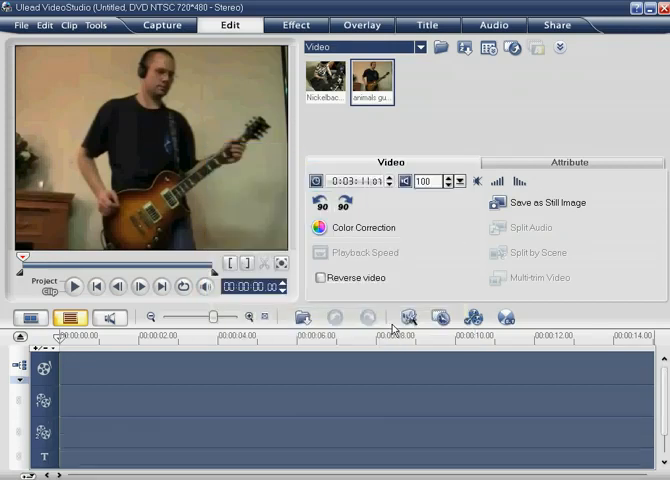
mouse_move(240, 431)
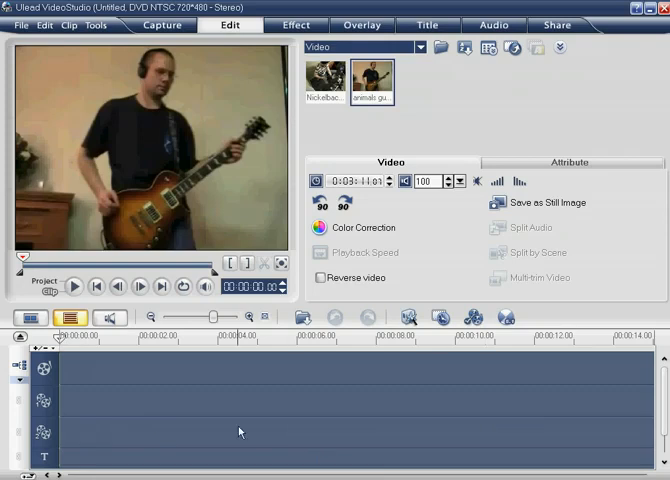
mouse_move(341, 381)
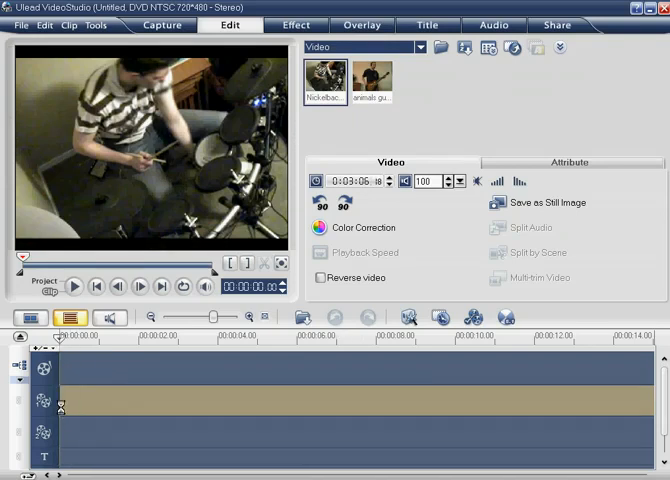
Put the drum clip on the first overlay track and anchor it at Center > Left.
left_click(361, 25)
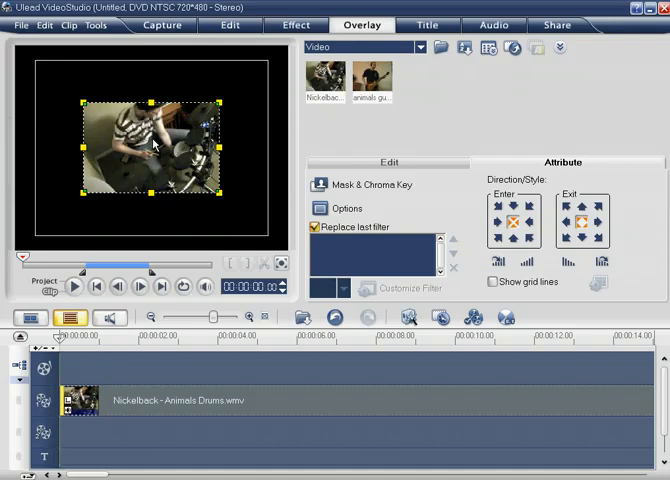
right_click(150, 150)
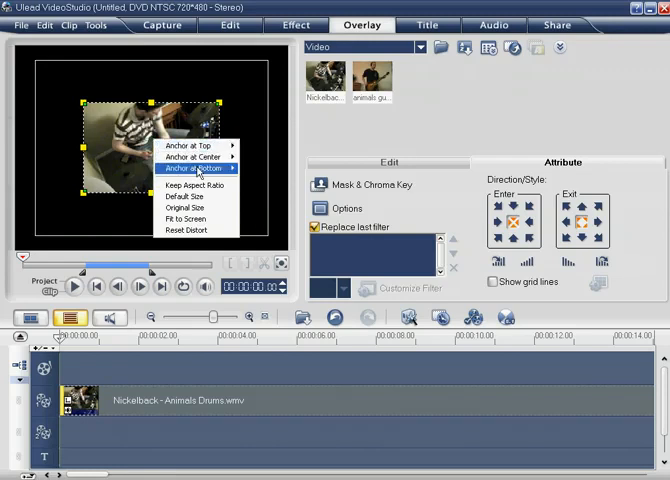
mouse_move(197, 156)
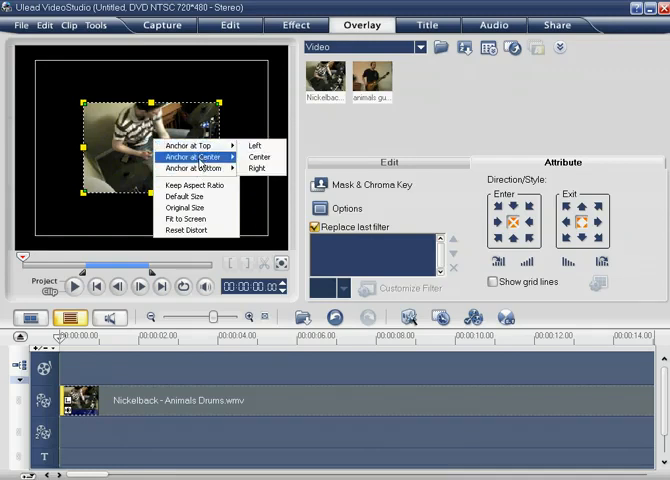
left_click(254, 145)
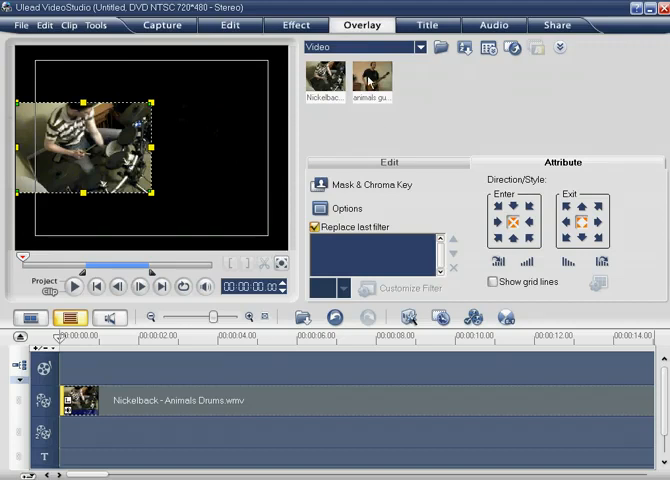
left_click(372, 78)
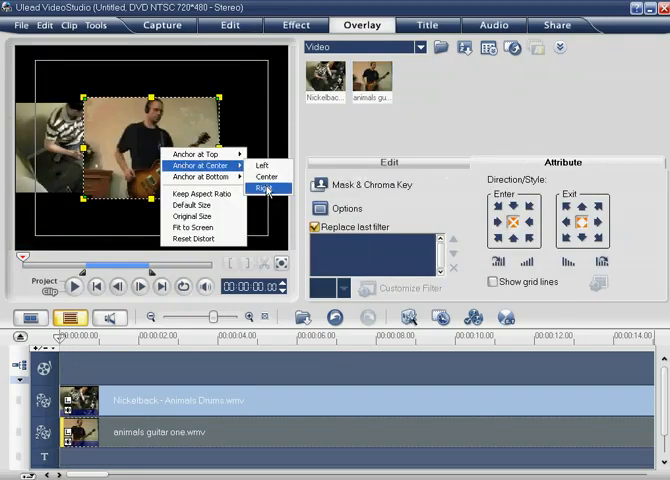
Anchor the guitar clip at Center > Right in the preview.
left_click(264, 189)
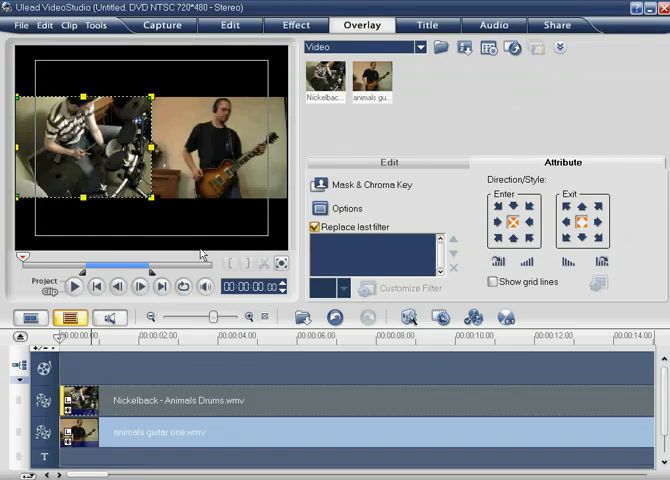
mouse_move(310, 128)
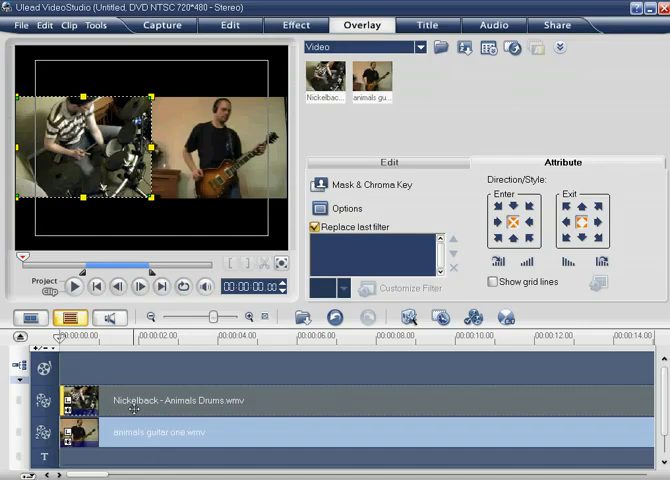
mouse_move(192, 386)
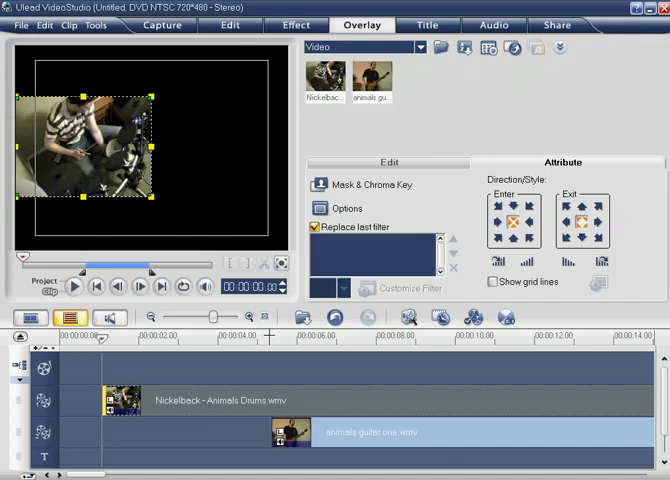
Zoom the timeline out, move the guitar clip near one second, and start drums later.
left_click(249, 317)
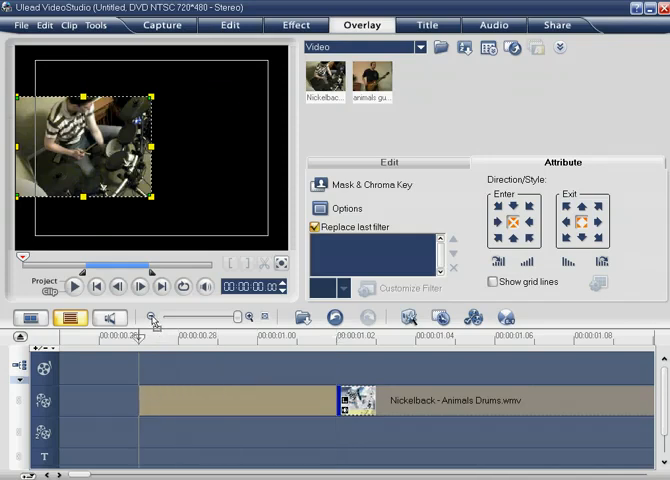
left_click_drag(355, 400, 150, 400)
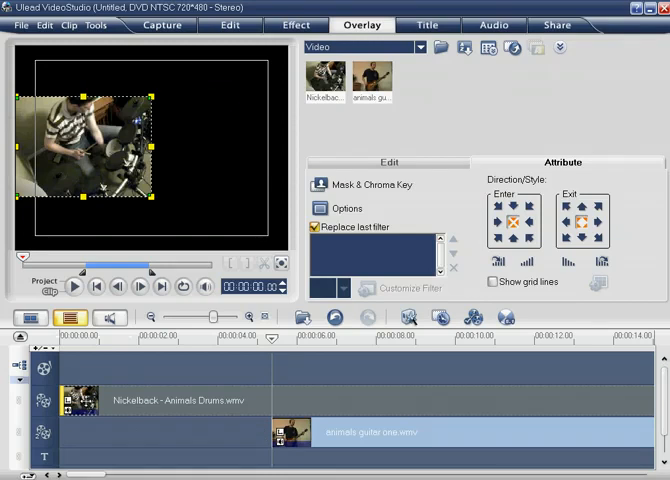
left_click(160, 400)
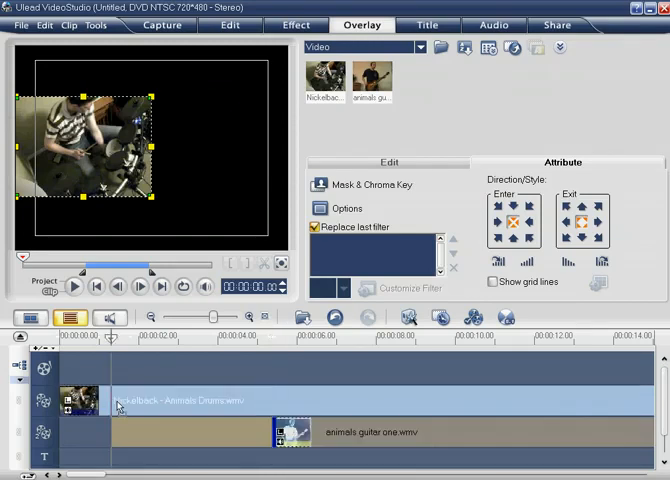
left_click_drag(293, 432, 130, 432)
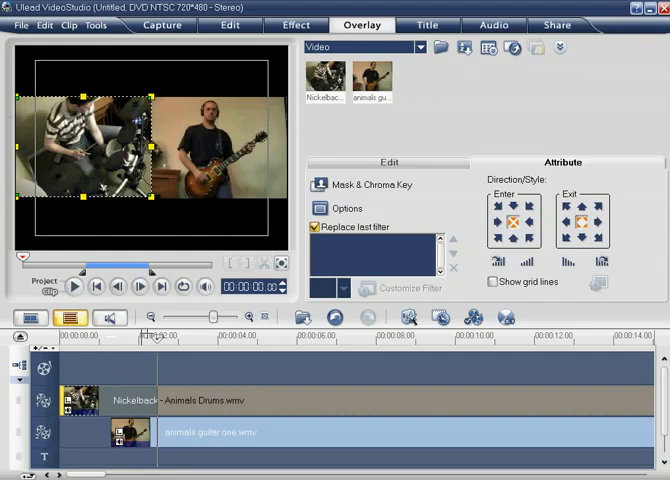
left_click_drag(85, 400, 180, 400)
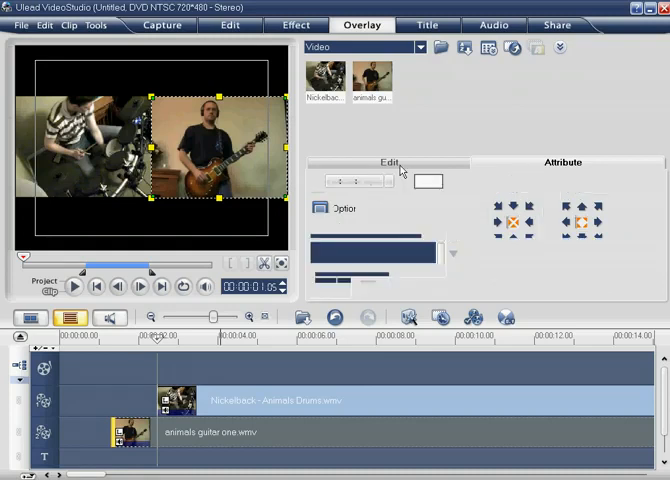
Set the guitar clip's volume to 50 and the drum clip's volume to 75.
left_click(388, 162)
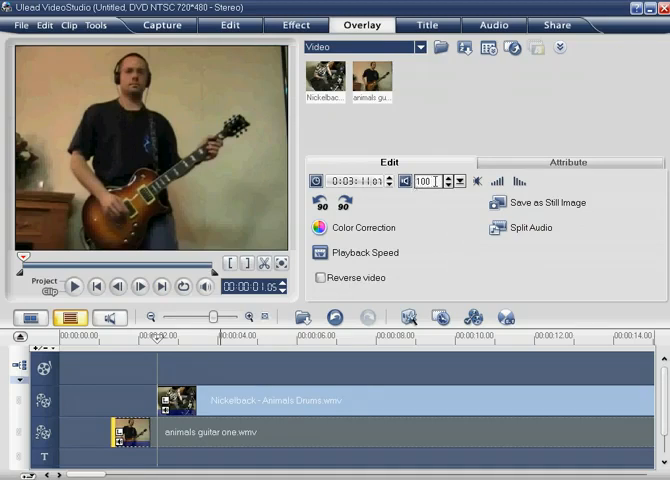
triple_click(420, 181)
type("50")
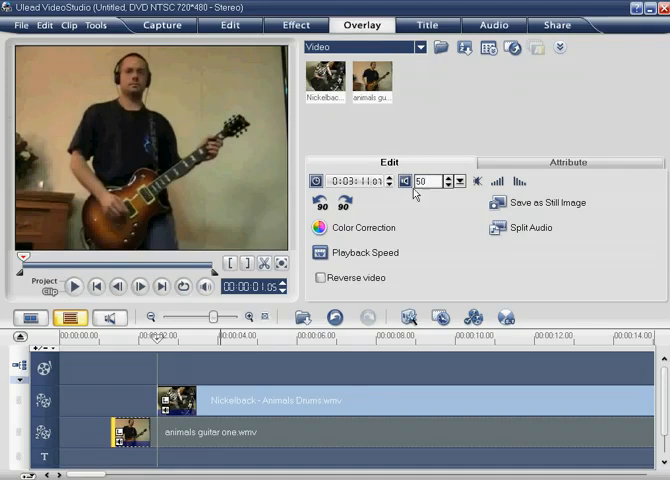
left_click(364, 252)
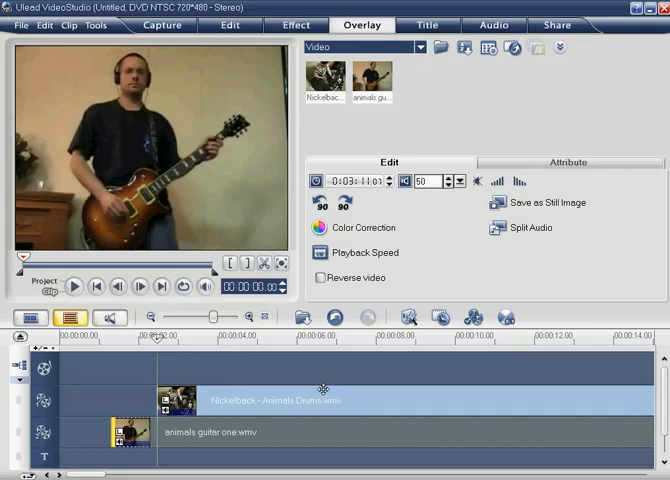
left_click(200, 432)
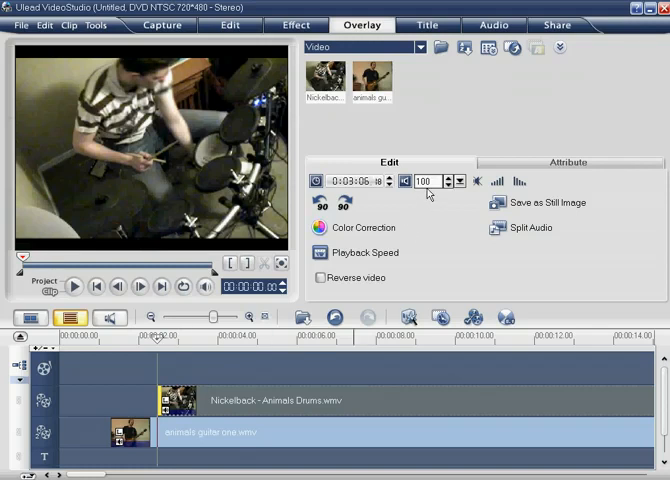
type("75")
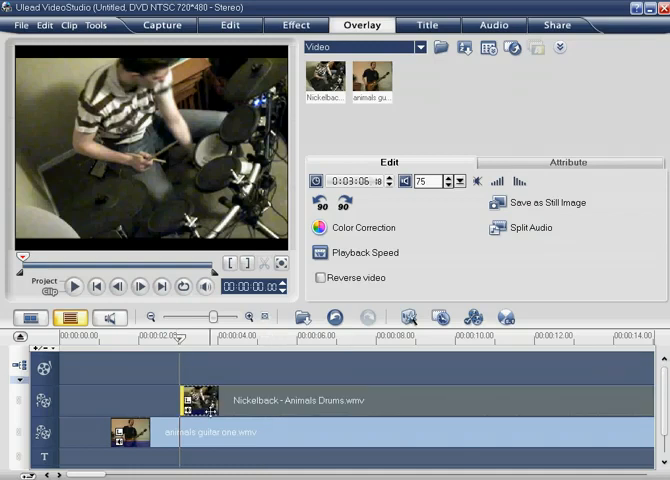
mouse_move(240, 363)
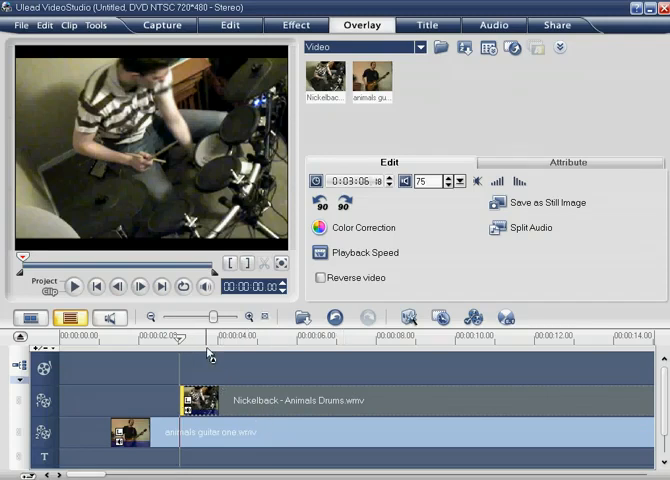
mouse_move(255, 366)
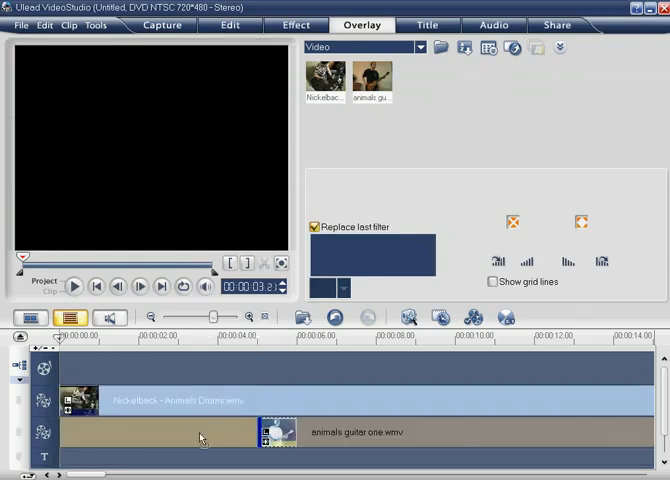
Select the repositioned guitar clip on the timeline.
left_click(277, 432)
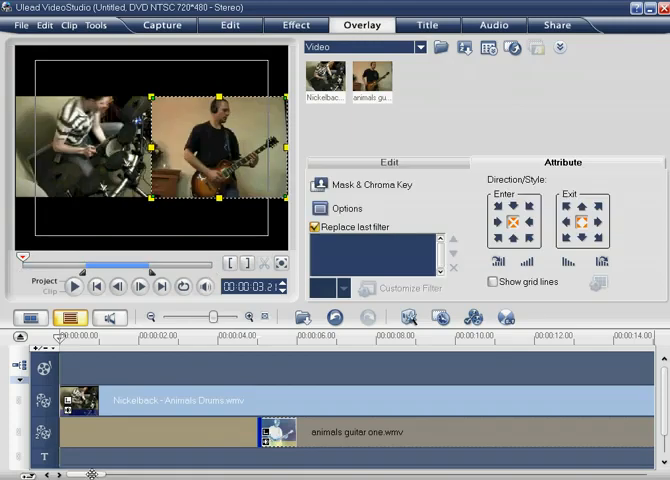
Scroll the timeline right to reach the clip ends for trimming.
scroll("right", 3)
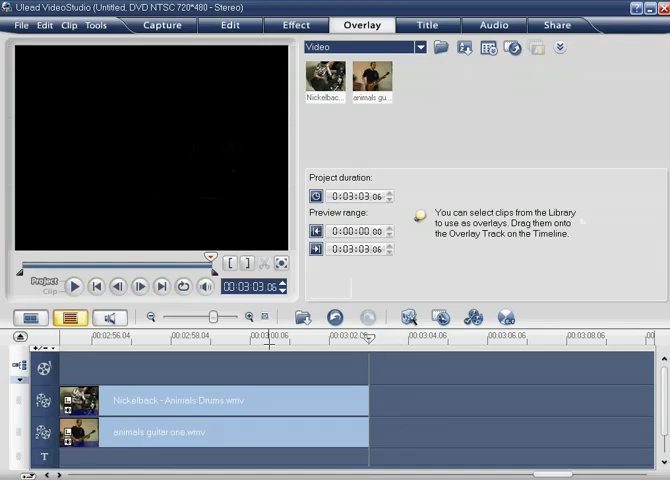
mouse_move(124, 362)
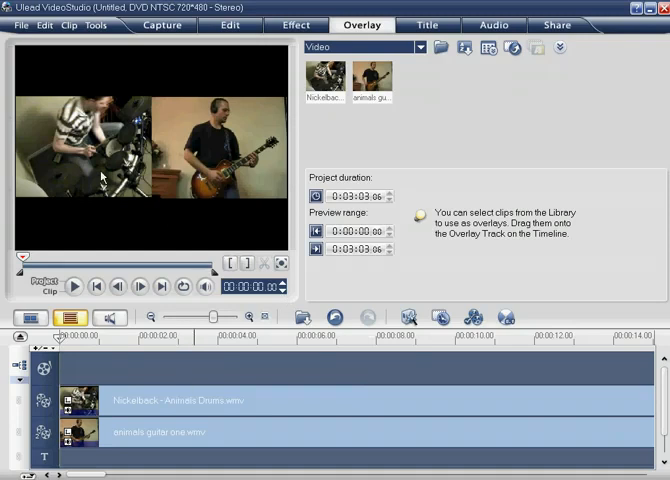
mouse_move(380, 148)
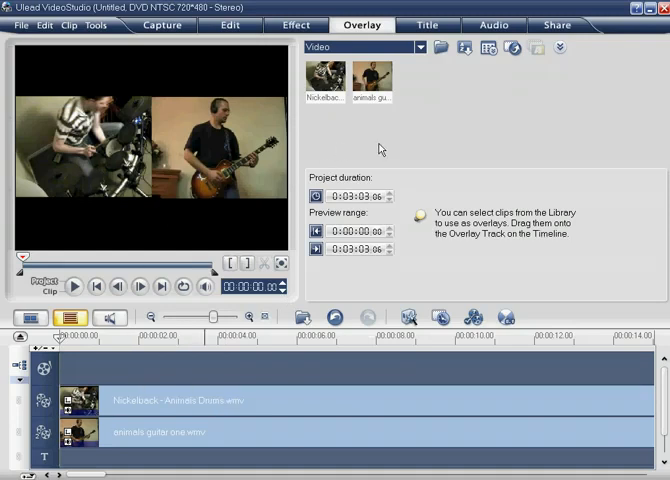
mouse_move(358, 218)
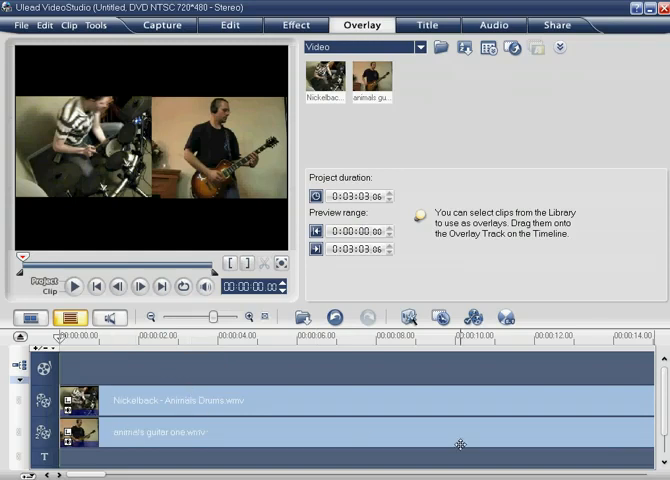
mouse_move(254, 230)
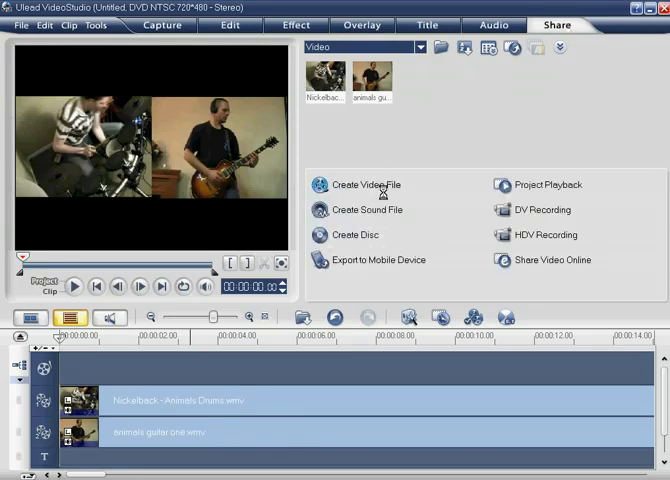
Choose Custom from the Create Video File output format list.
left_click(366, 185)
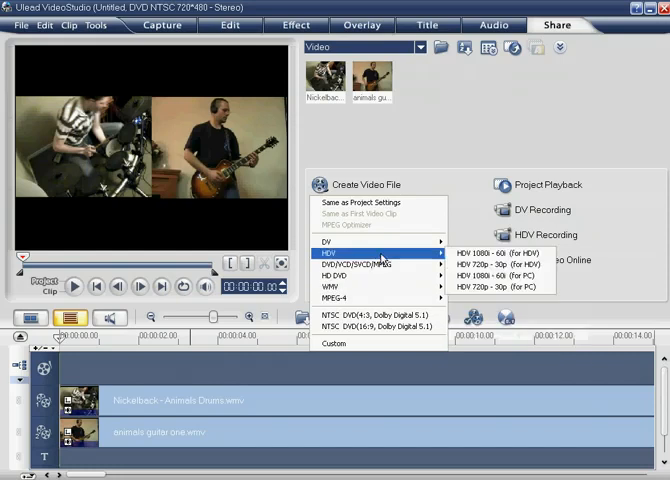
mouse_move(335, 343)
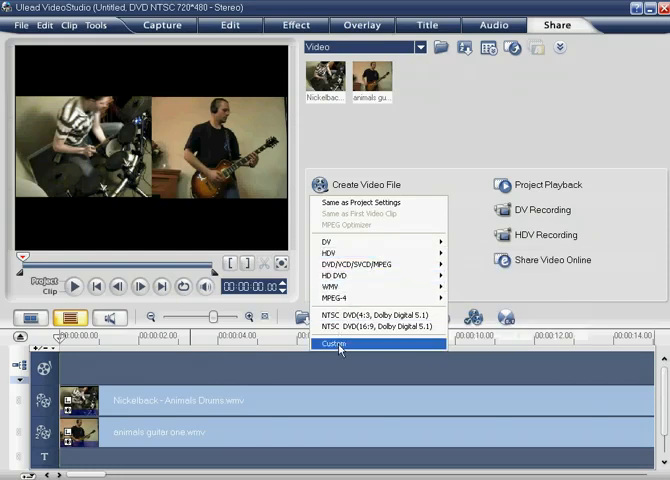
left_click(332, 344)
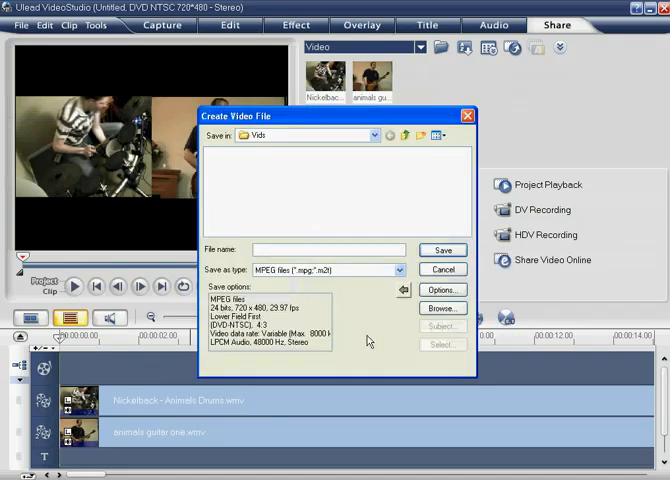
Set the save type to Windows Media Video with the Broadband NTSC 1400 Kbps profile.
left_click(399, 270)
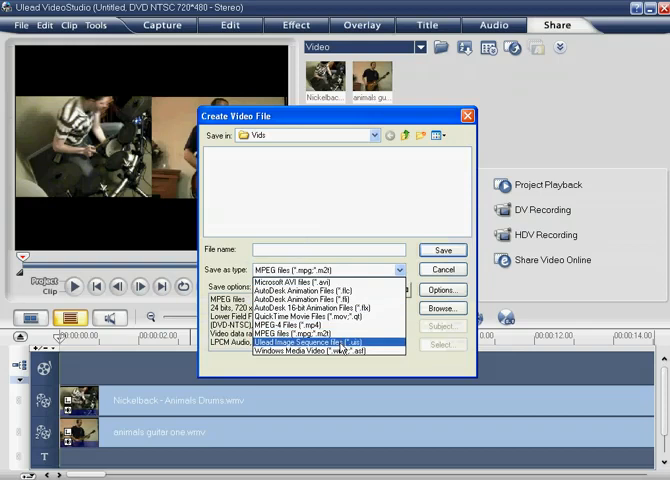
left_click(310, 349)
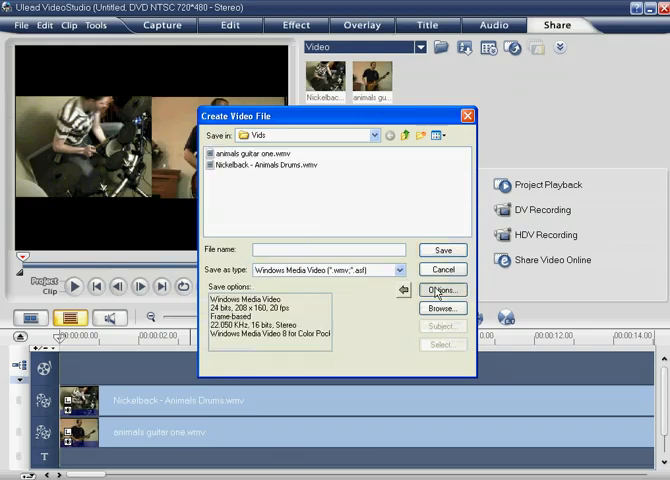
left_click(441, 290)
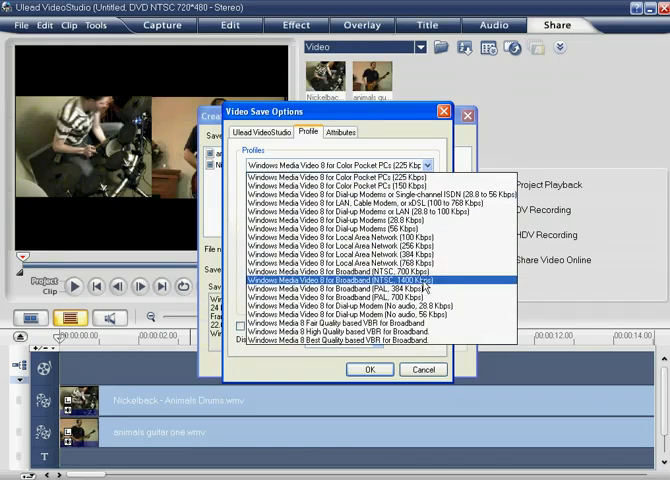
left_click(340, 281)
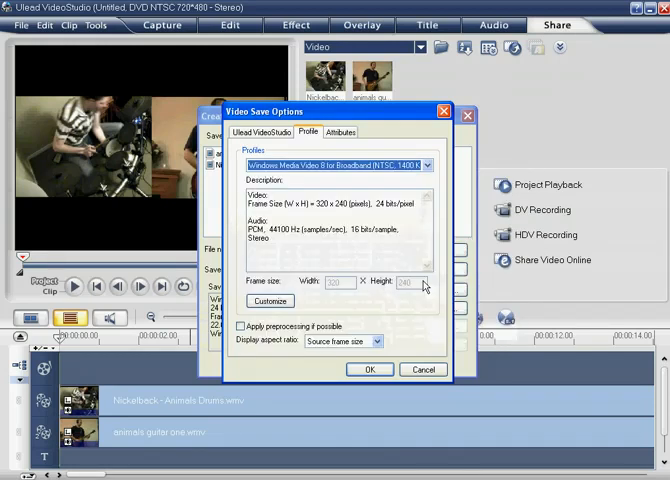
left_click(369, 369)
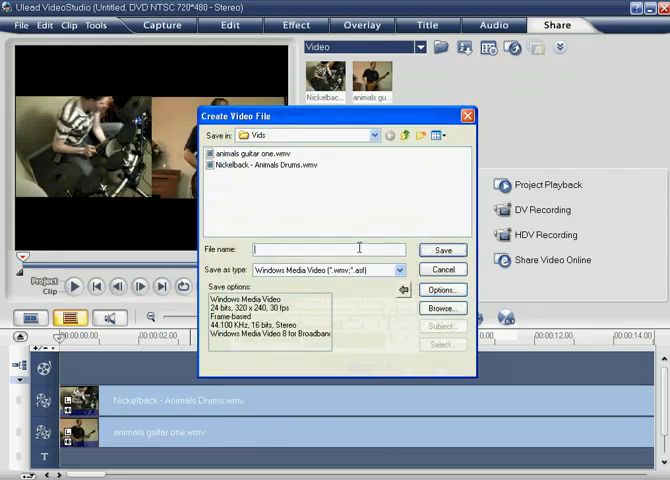
Enter a file name and save the video to start rendering.
type("sd")
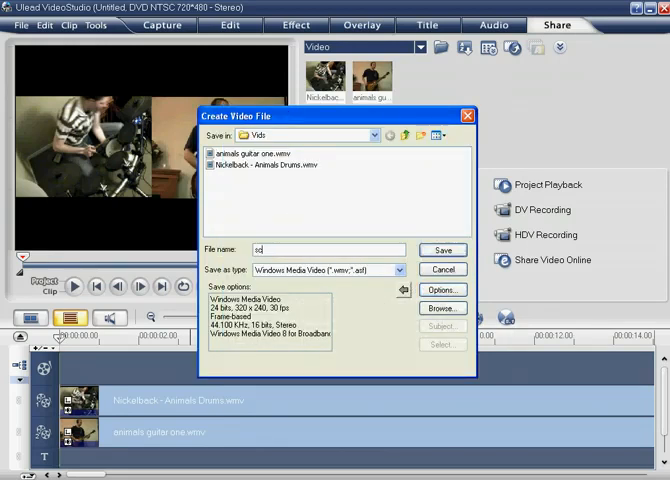
type("scbene")
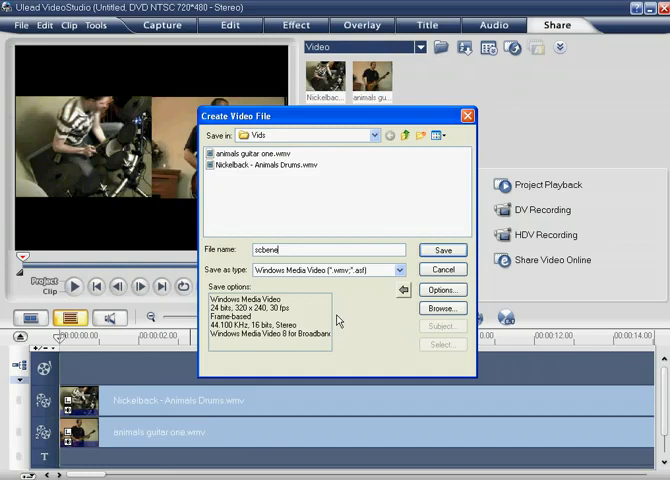
left_click(442, 269)
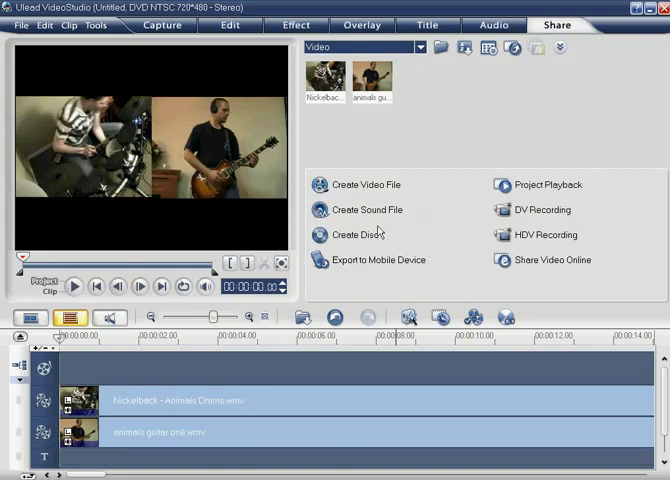
mouse_move(296, 260)
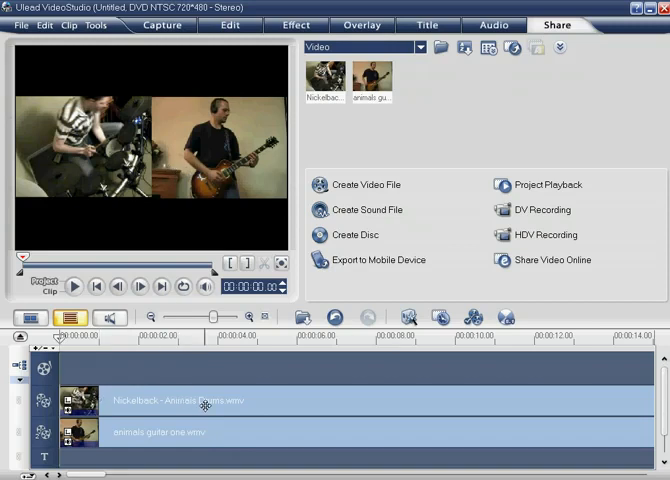
mouse_move(322, 280)
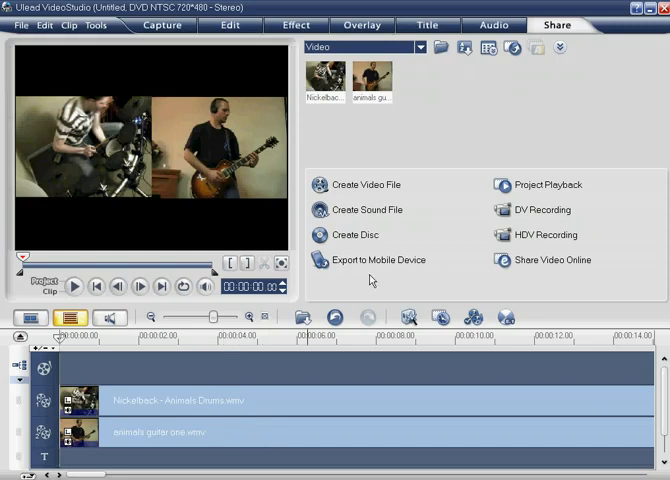
mouse_move(402, 211)
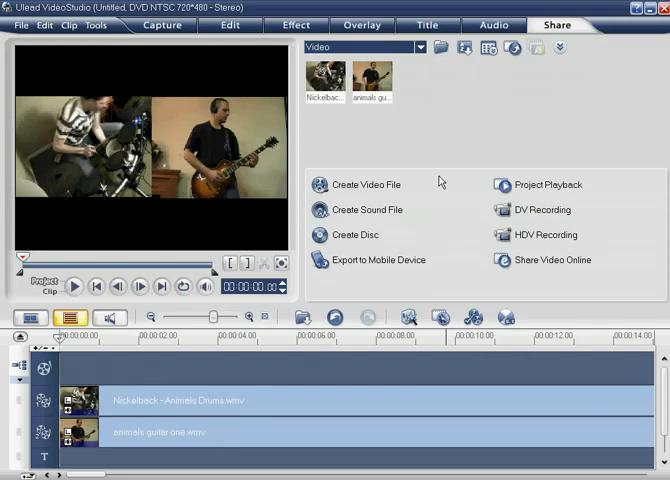
mouse_move(169, 141)
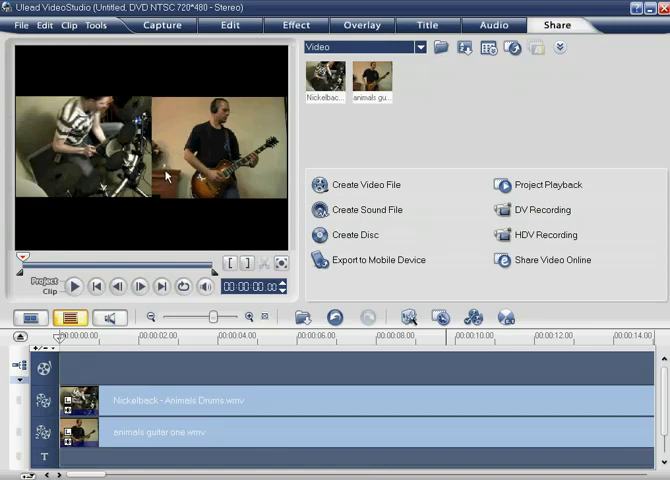
mouse_move(247, 153)
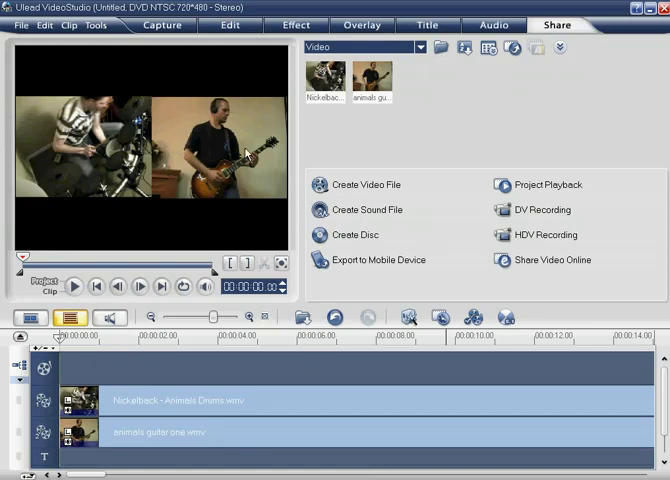
mouse_move(443, 91)
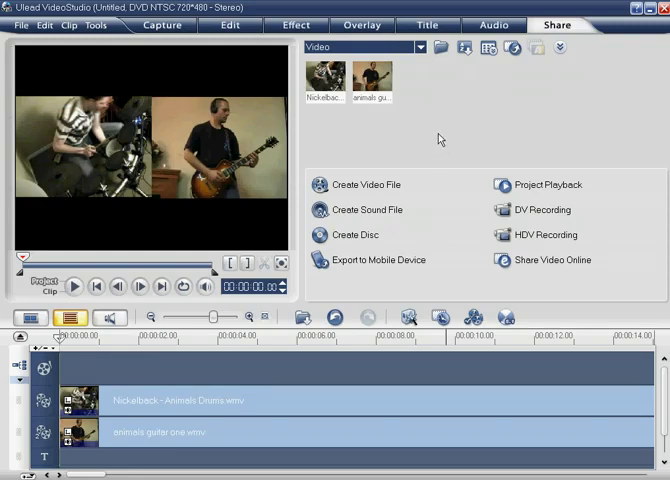
mouse_move(533, 115)
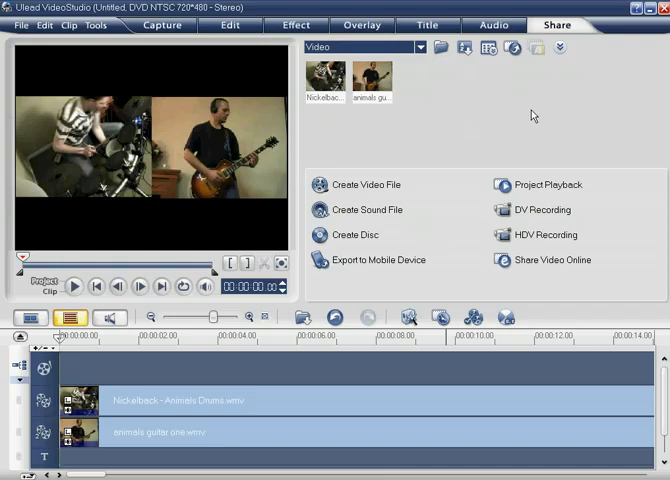